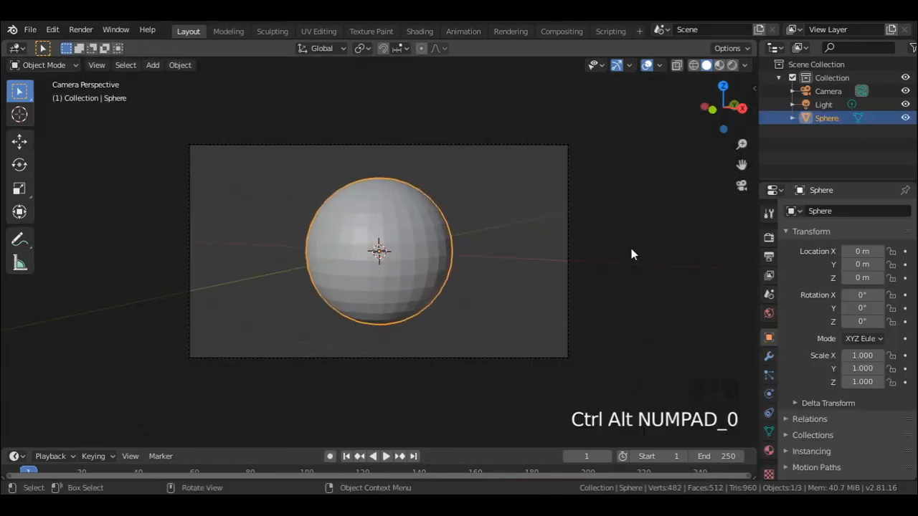
- Scroll down Render Properties and enable Freestyle line rendering
scroll(down, 3)
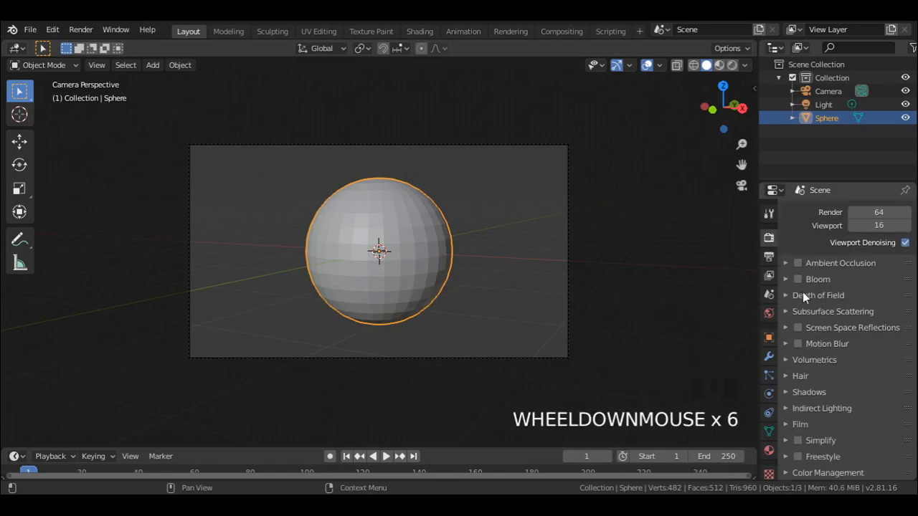
scroll(down, 3)
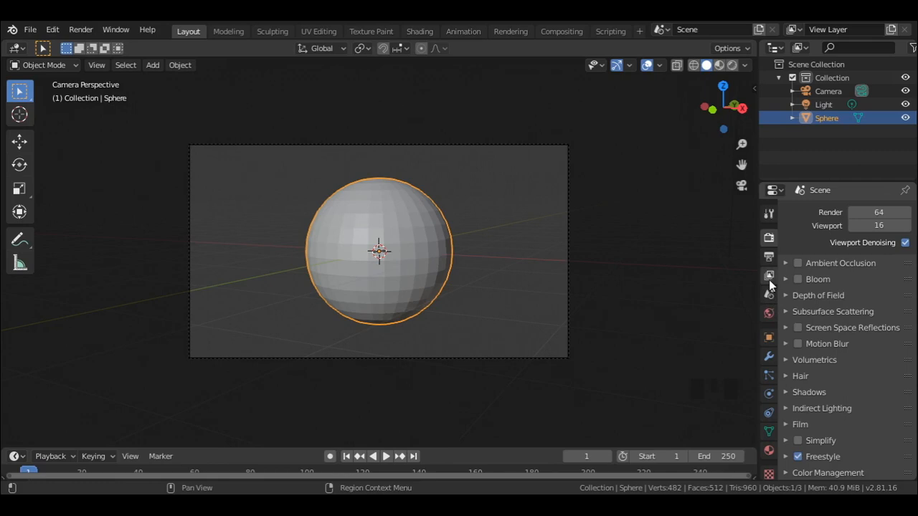
- Tick Edge Mark in the Freestyle Line Set edge types
scroll(down, 3)
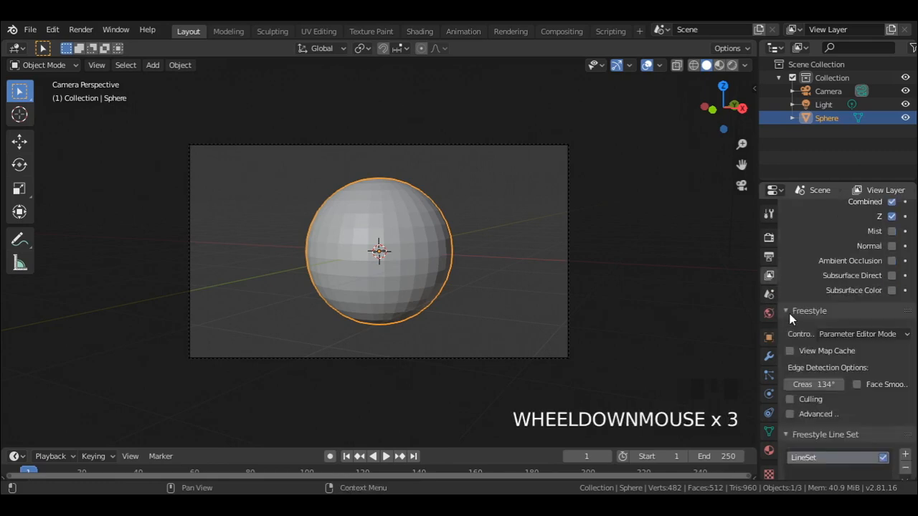
scroll(down, 3)
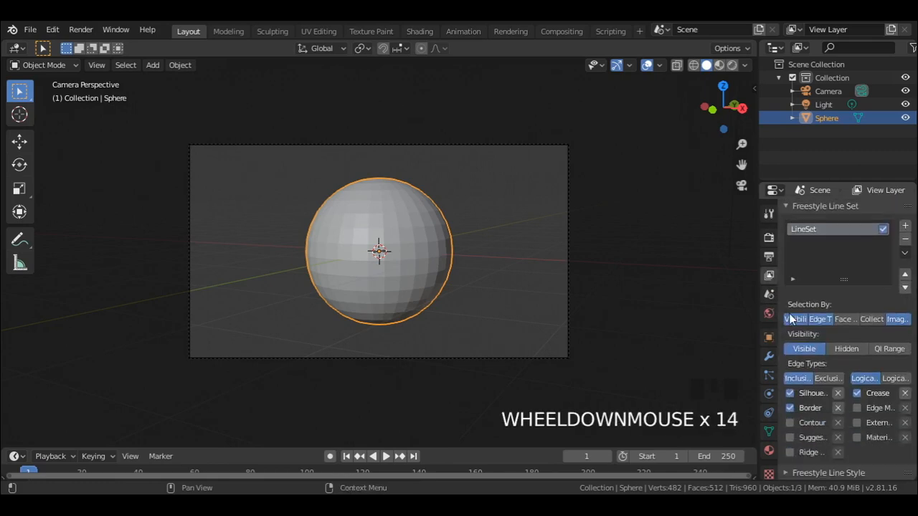
click(857, 407)
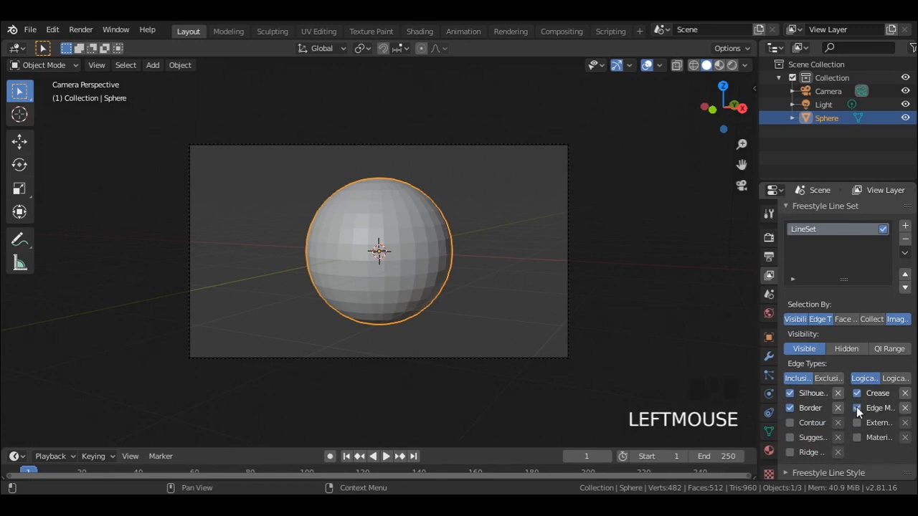
scroll(down, 3)
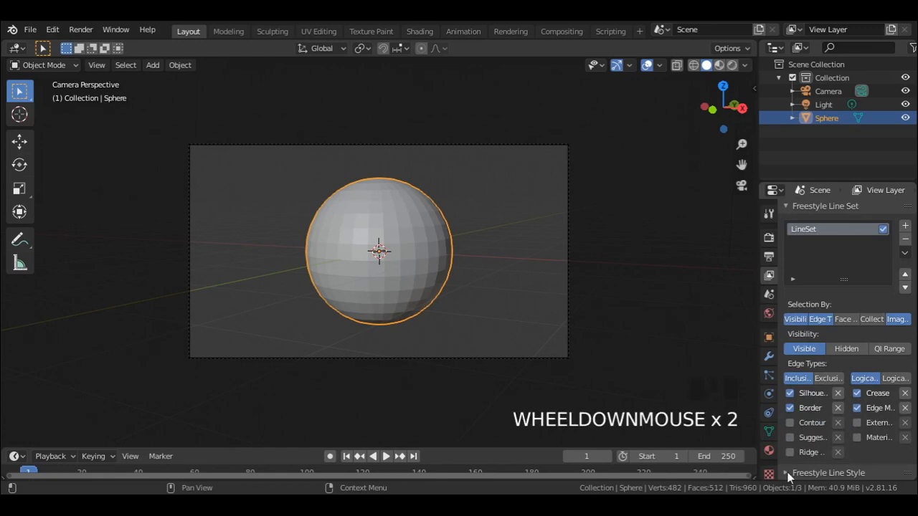
- Set the Freestyle line style Base Thickness to 2.6, then enter Edit Mode
scroll(down, 3)
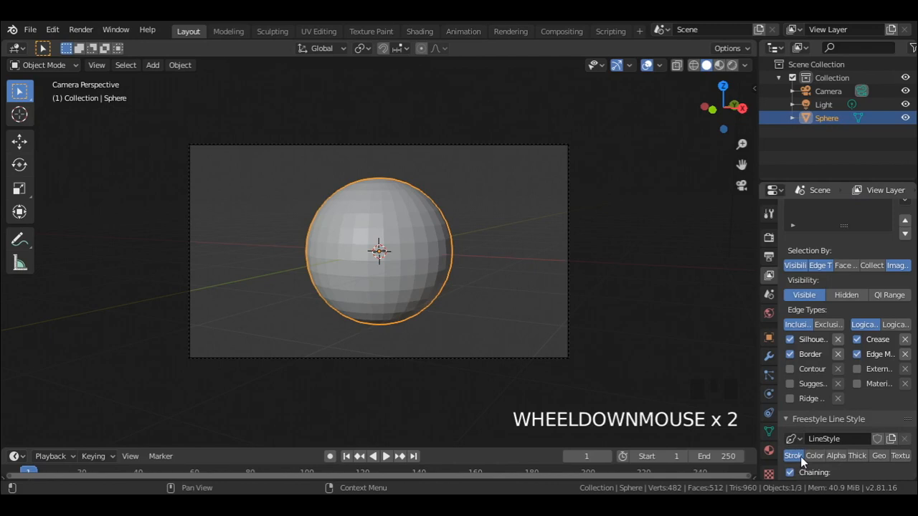
scroll(down, 3)
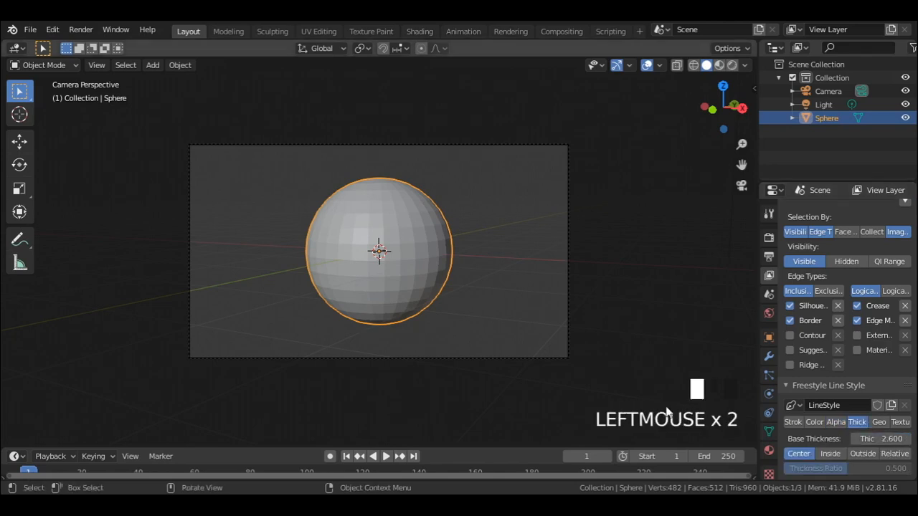
key(Tab)
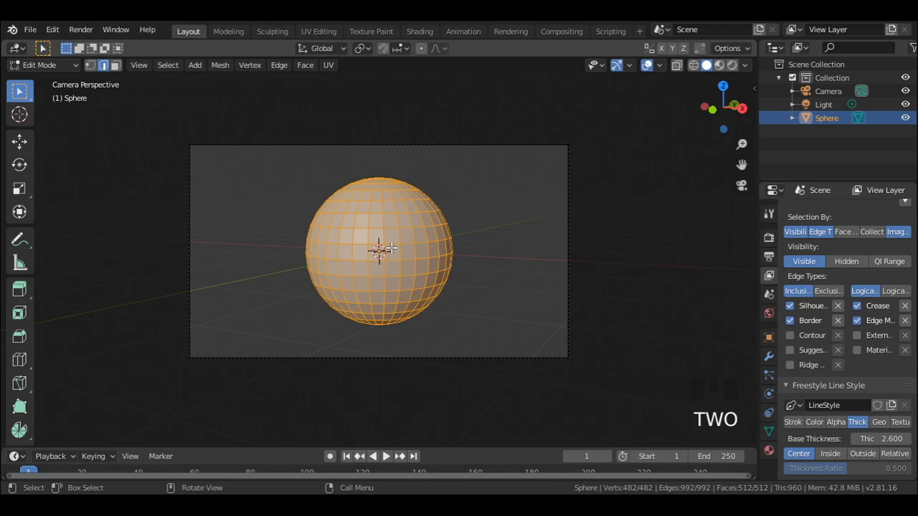
- Mark all selected sphere edges as Freestyle edges and render with F12
right_click(382, 250)
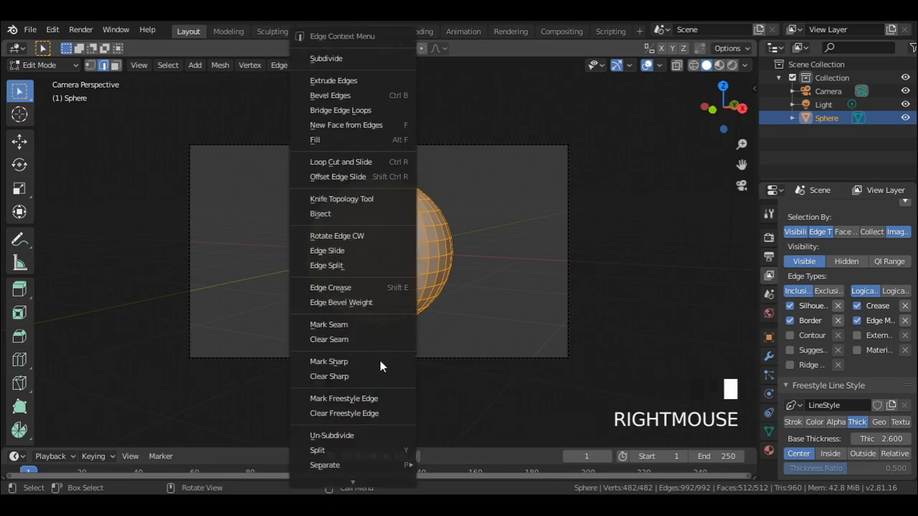
mouse_move(352, 398)
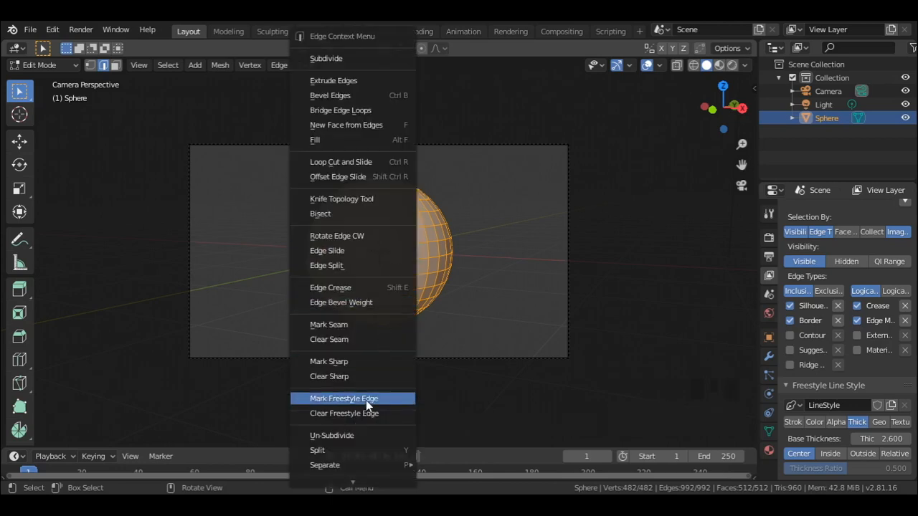
click(344, 398)
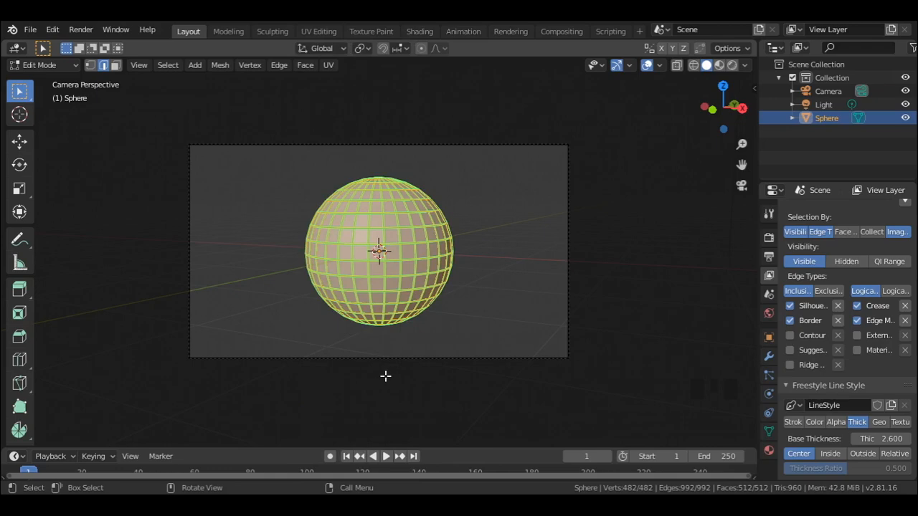
key(F12)
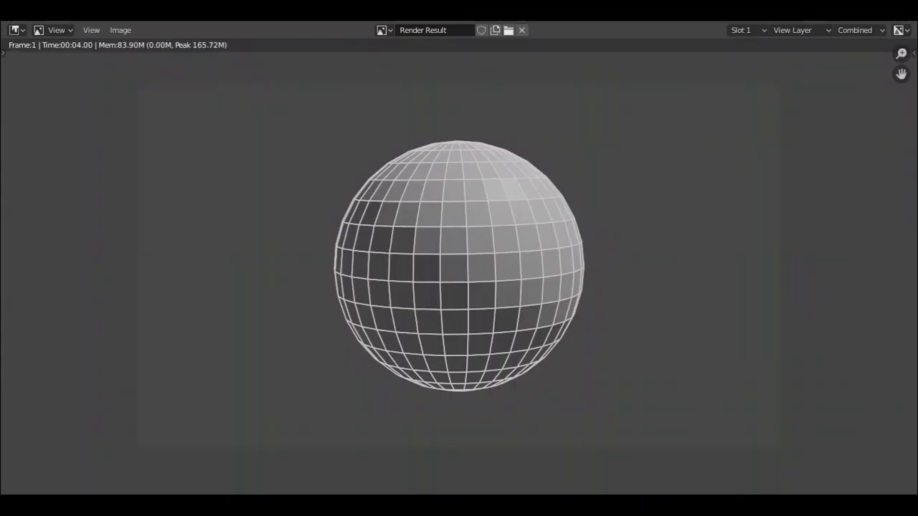